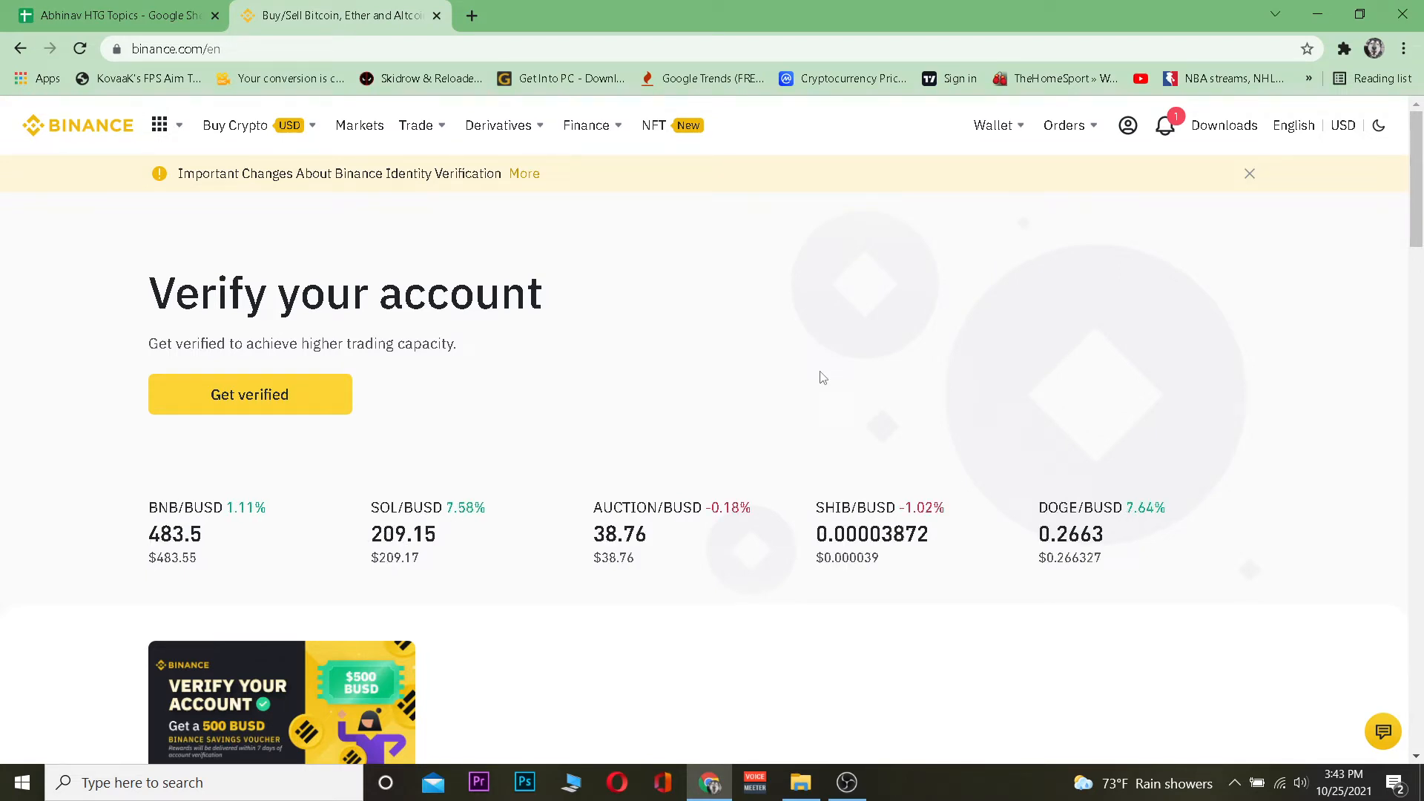
Reach the wallet Overview page from the Wallet menu in the top bar.
click(992, 125)
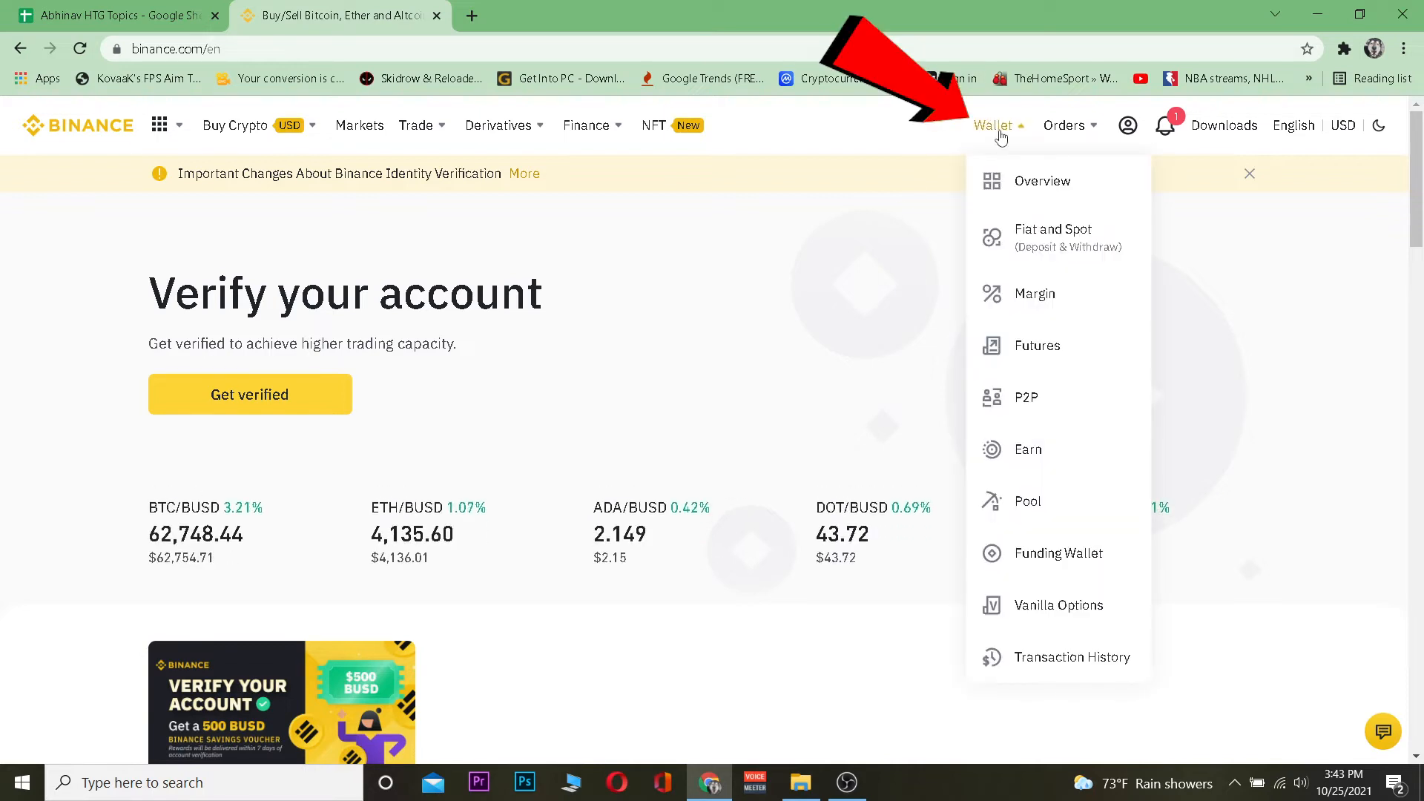
click(1041, 181)
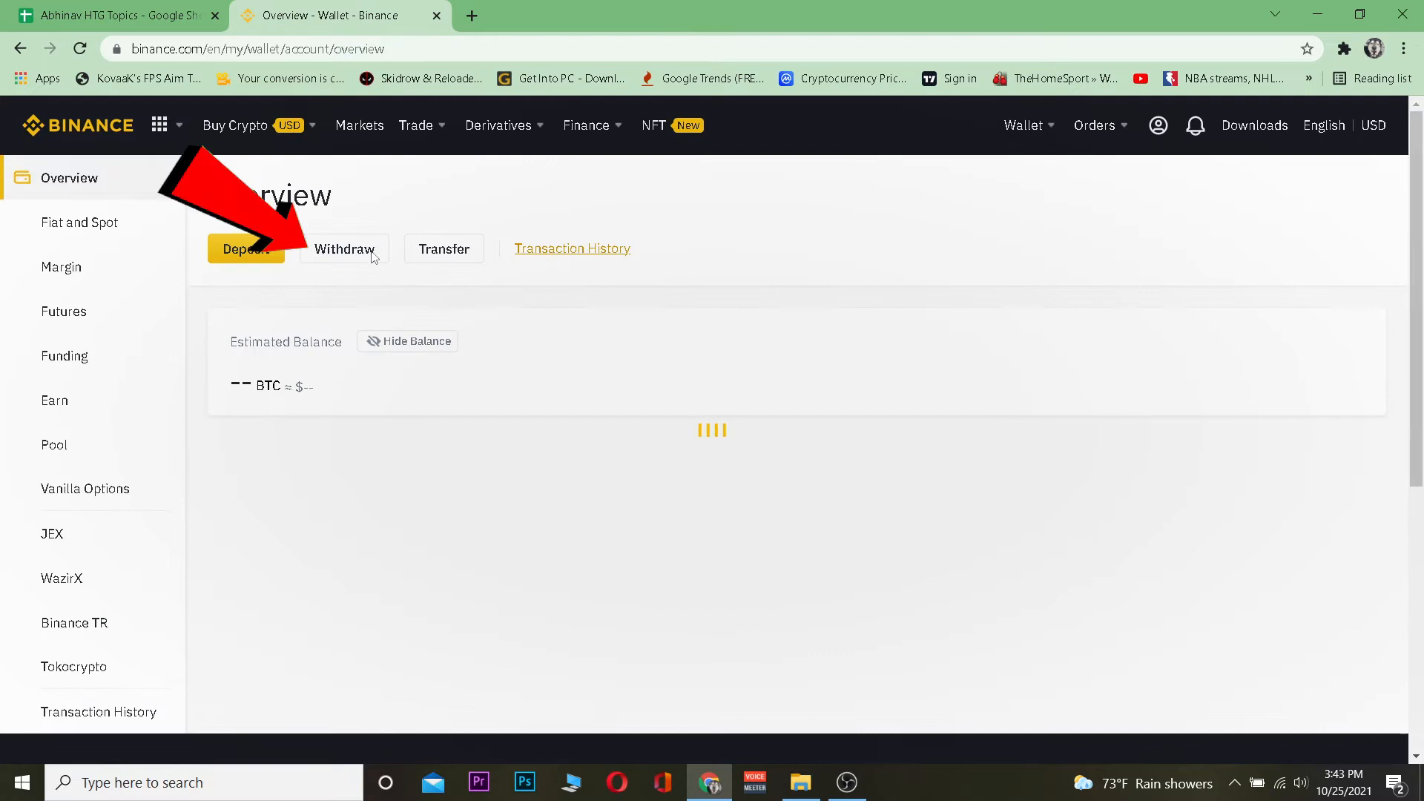
Start a crypto withdrawal and search 'sol' to choose SOL Solana as the coin.
click(343, 248)
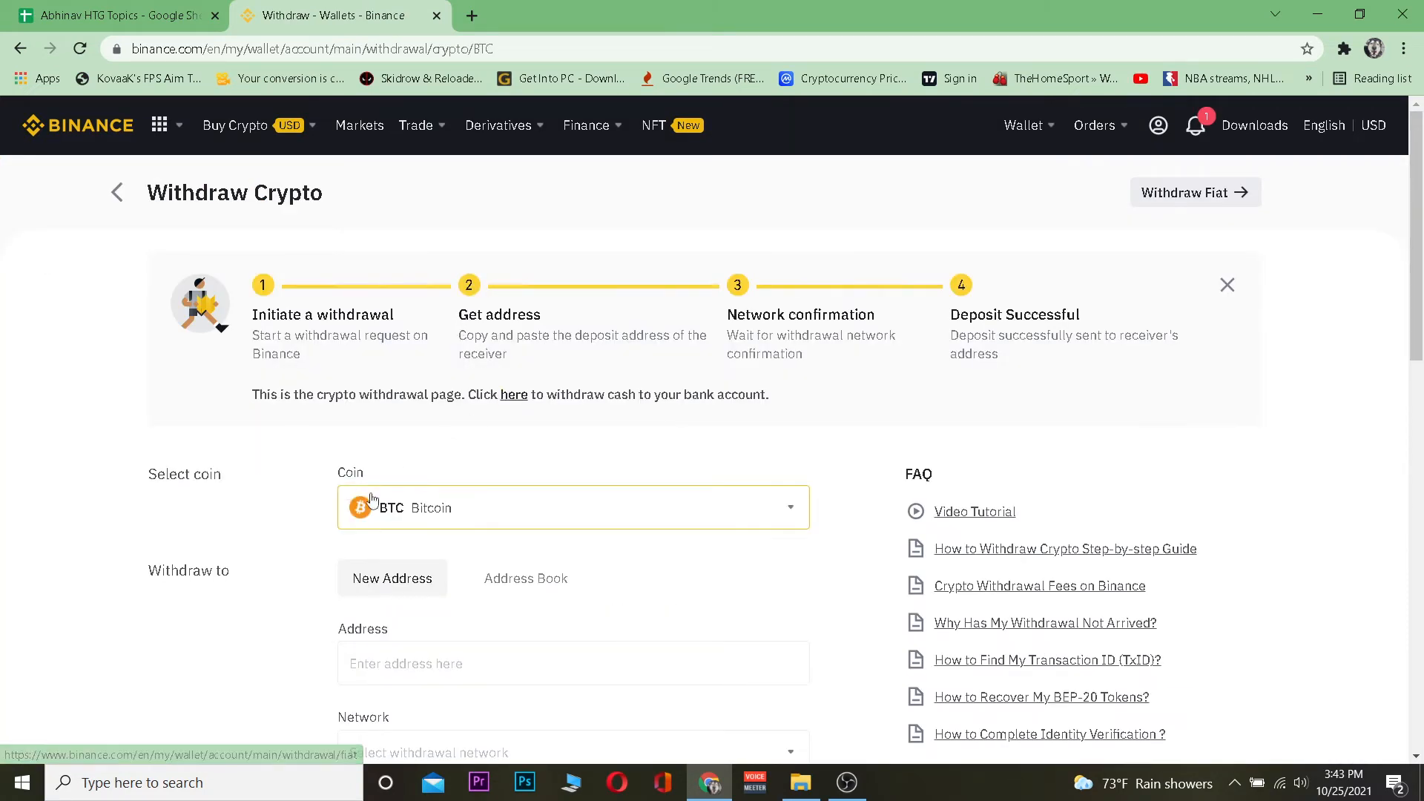
click(572, 507)
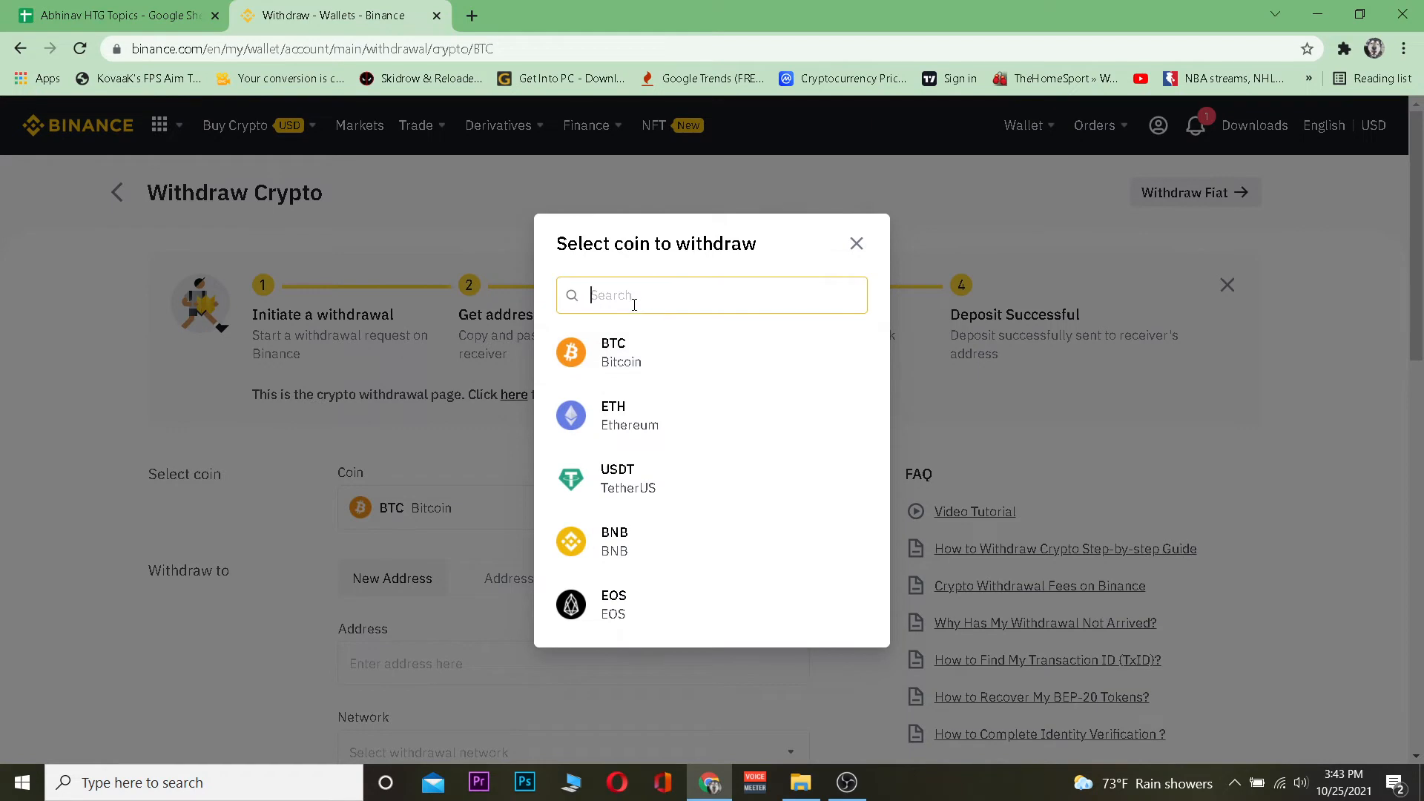
text(sol)
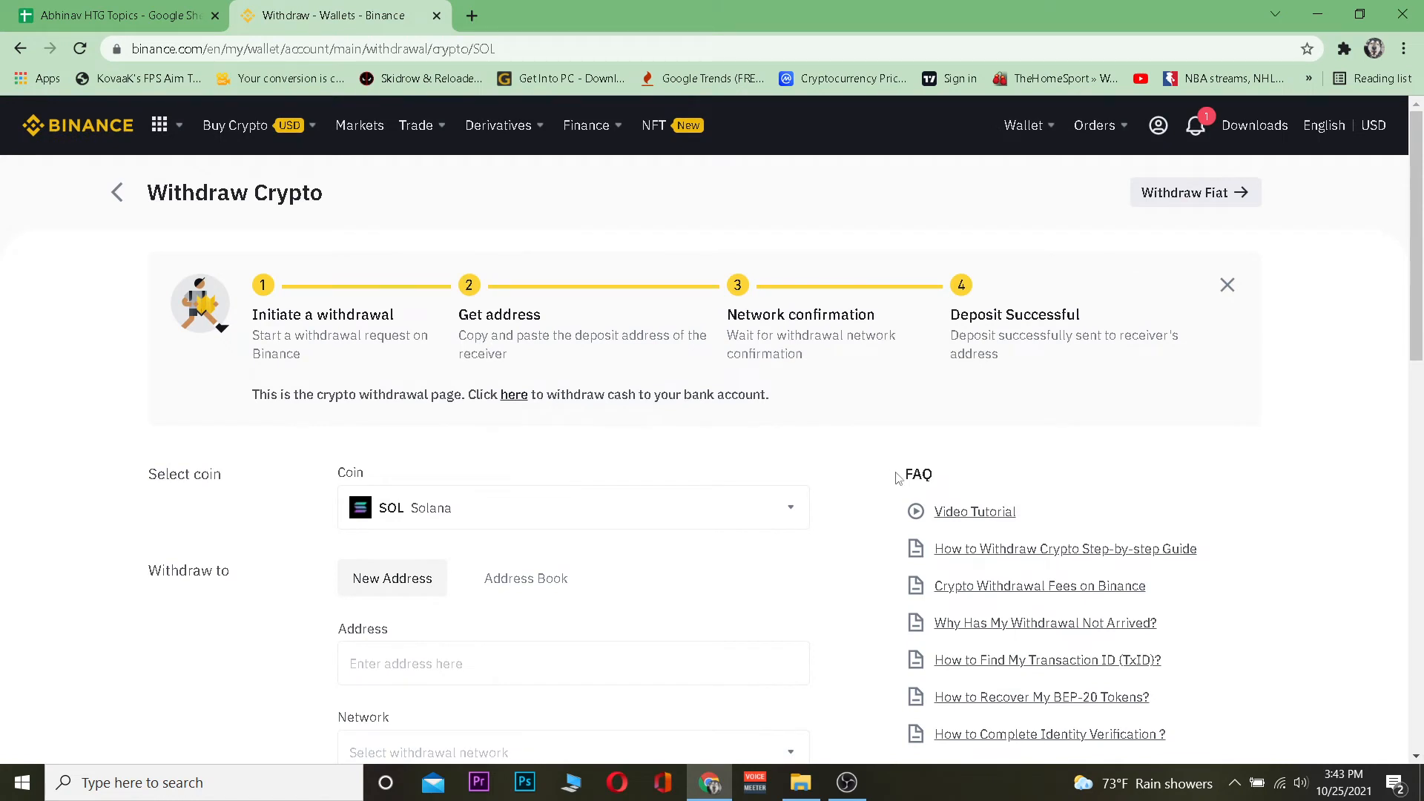
mouse_move(1343, 49)
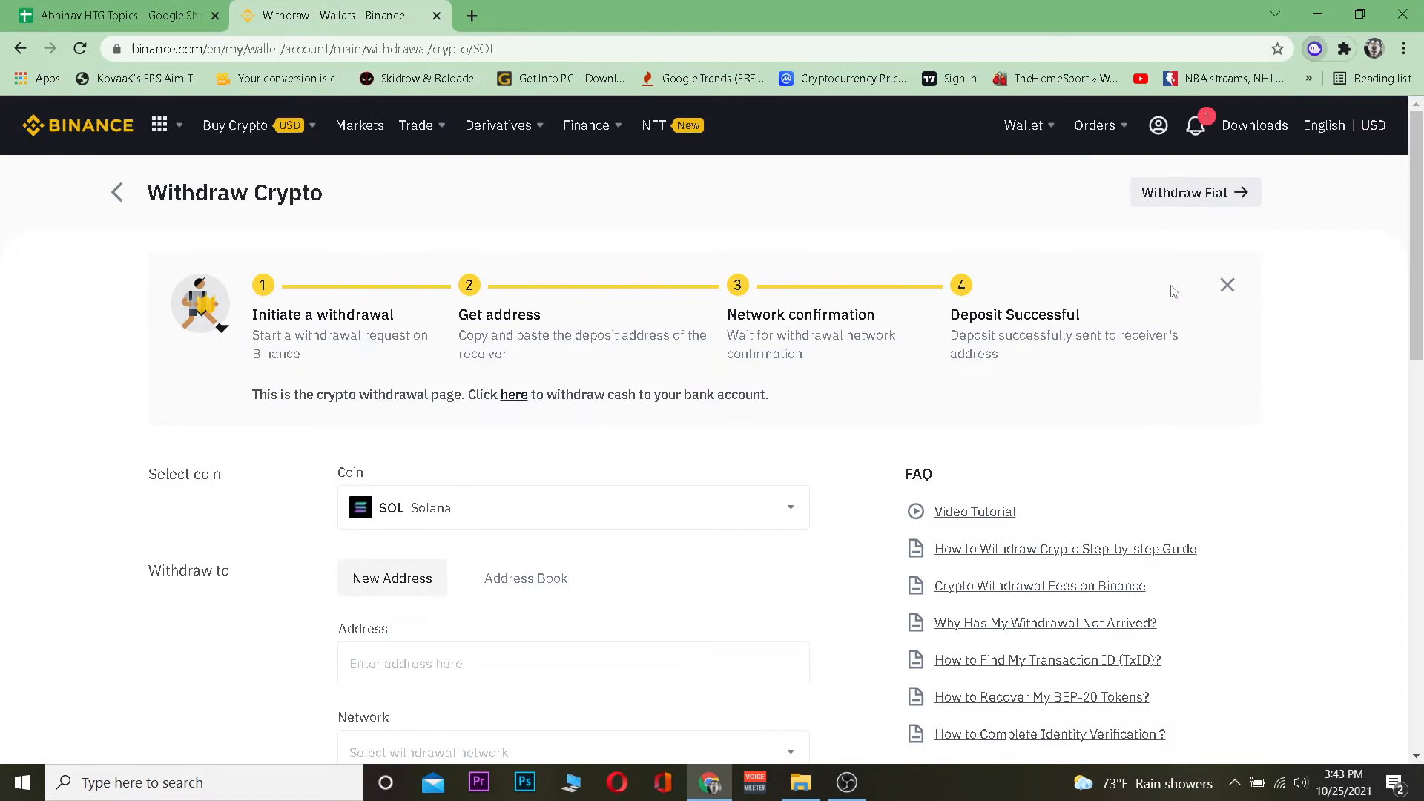
Copy the Wallet 1 address from the Phantom extension.
click(1313, 48)
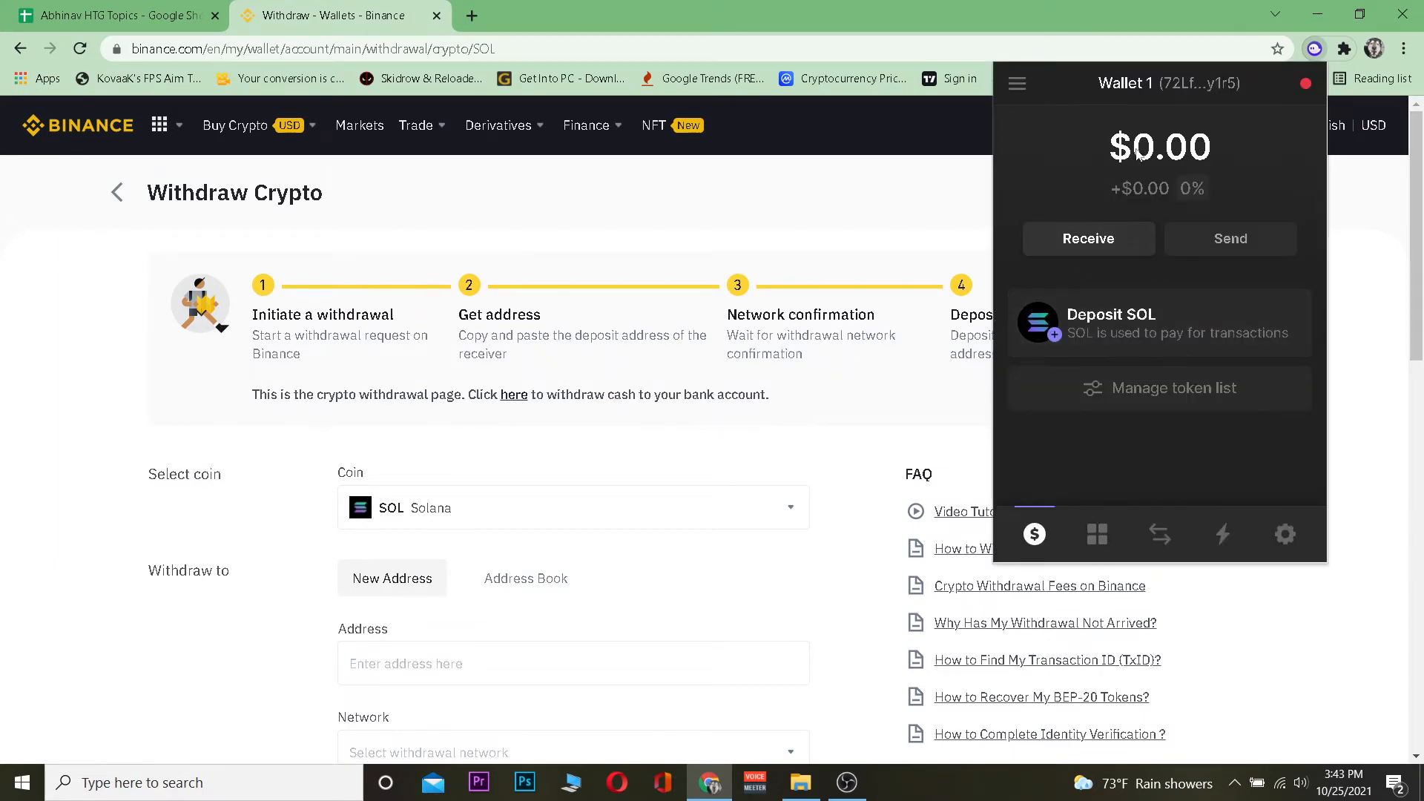
mouse_move(1180, 83)
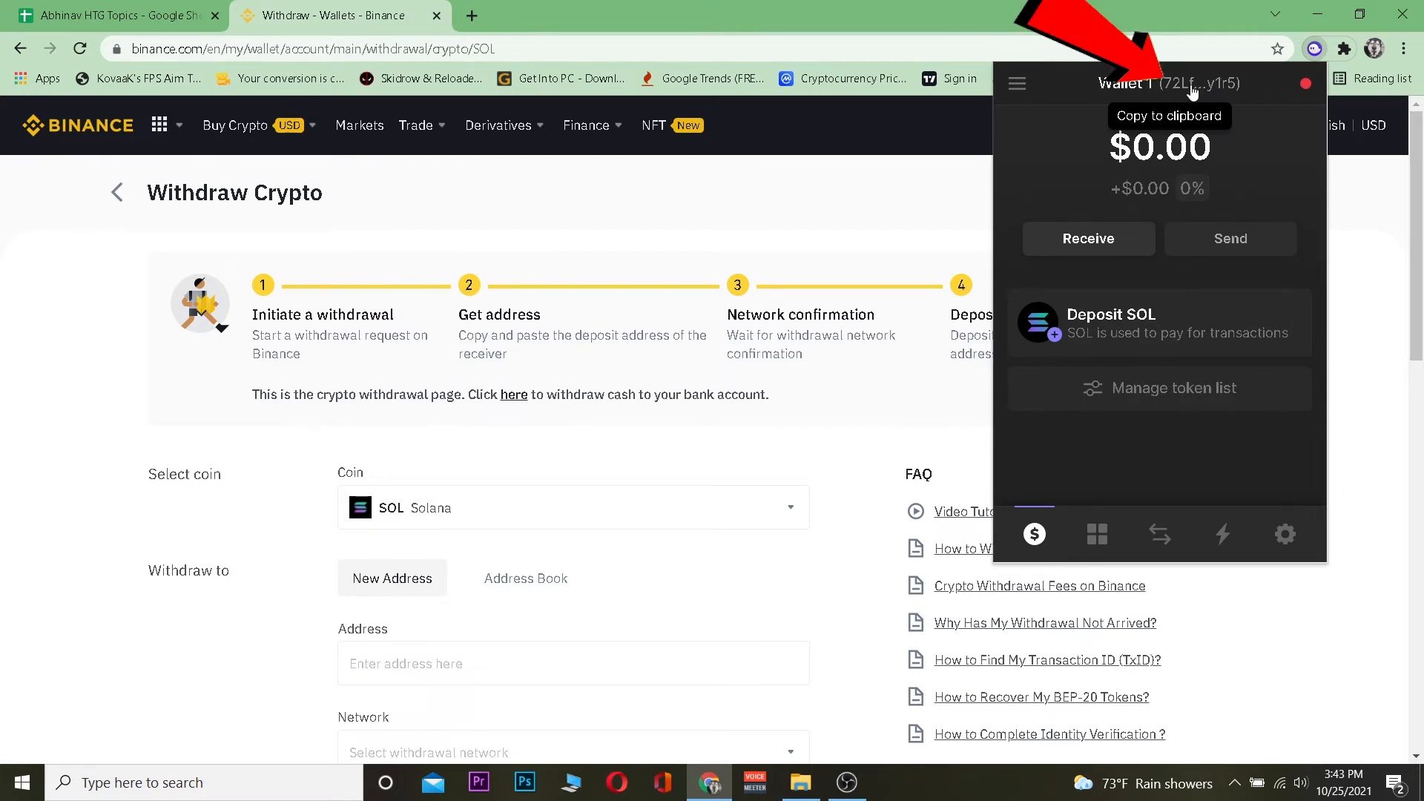
click(1168, 83)
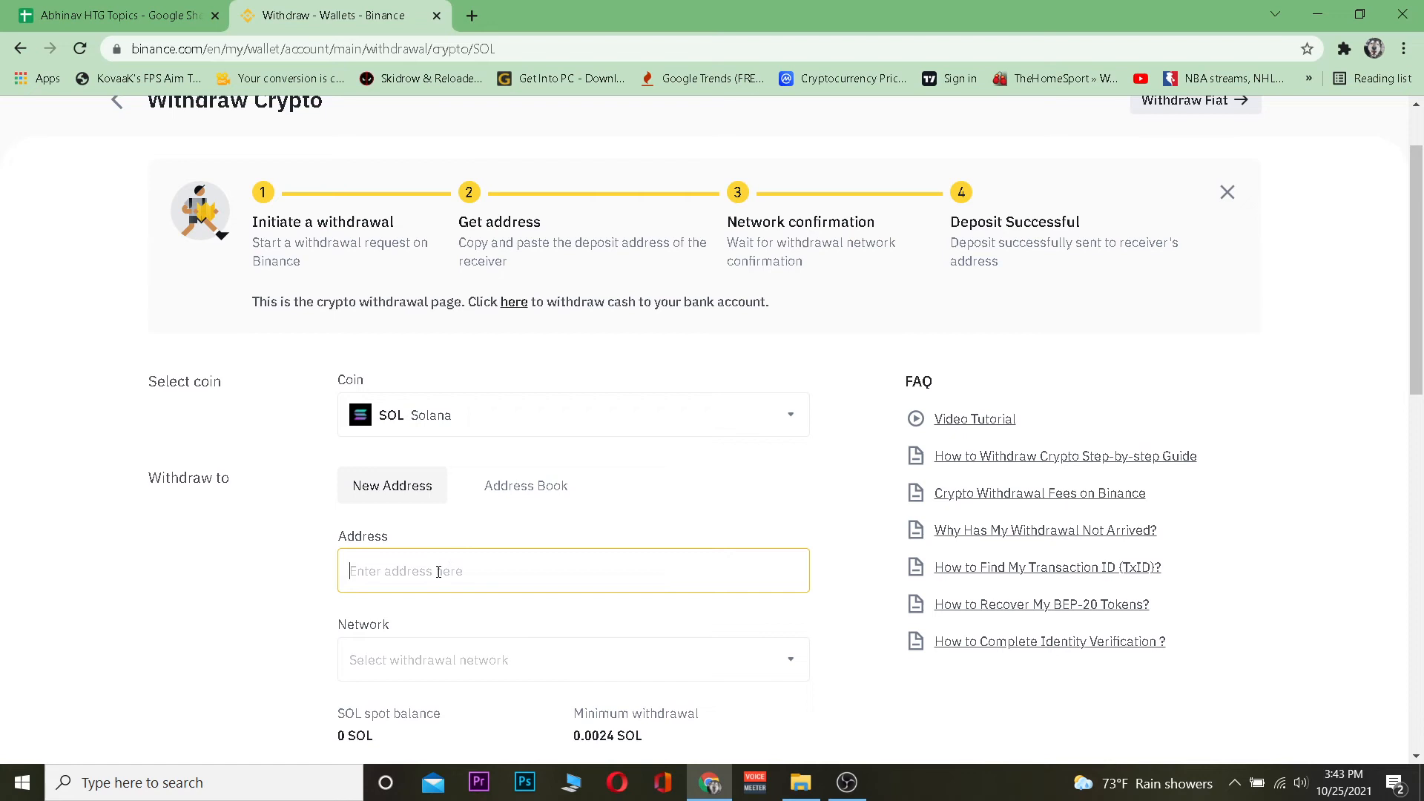
Paste address 72LfHMEY…y1r5 so Solana network auto-matches, then enter amount 1.
text(72LfHMEYZM6UAHEJhYm8vTNLG3X9811m8Tm3Pcdhy1r5)
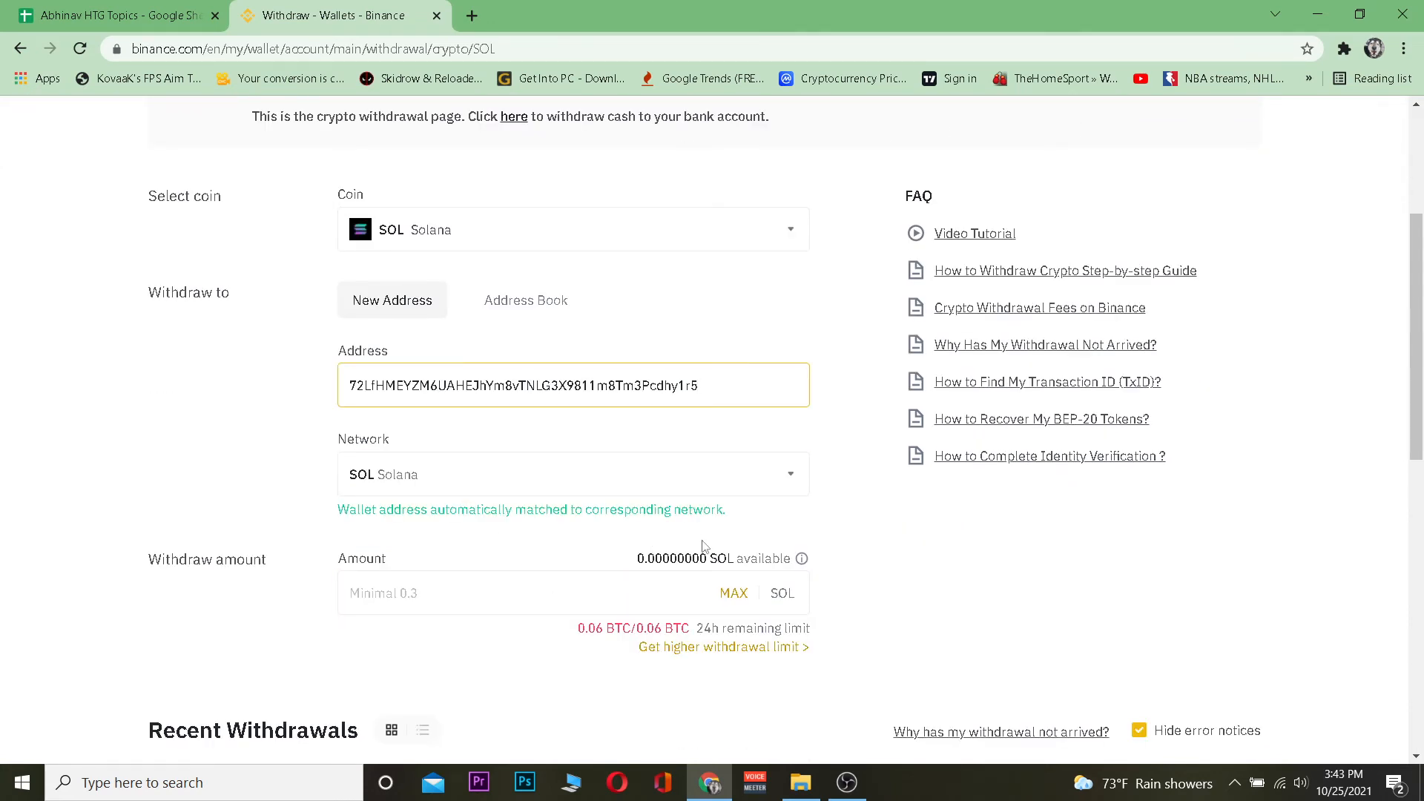
click(544, 591)
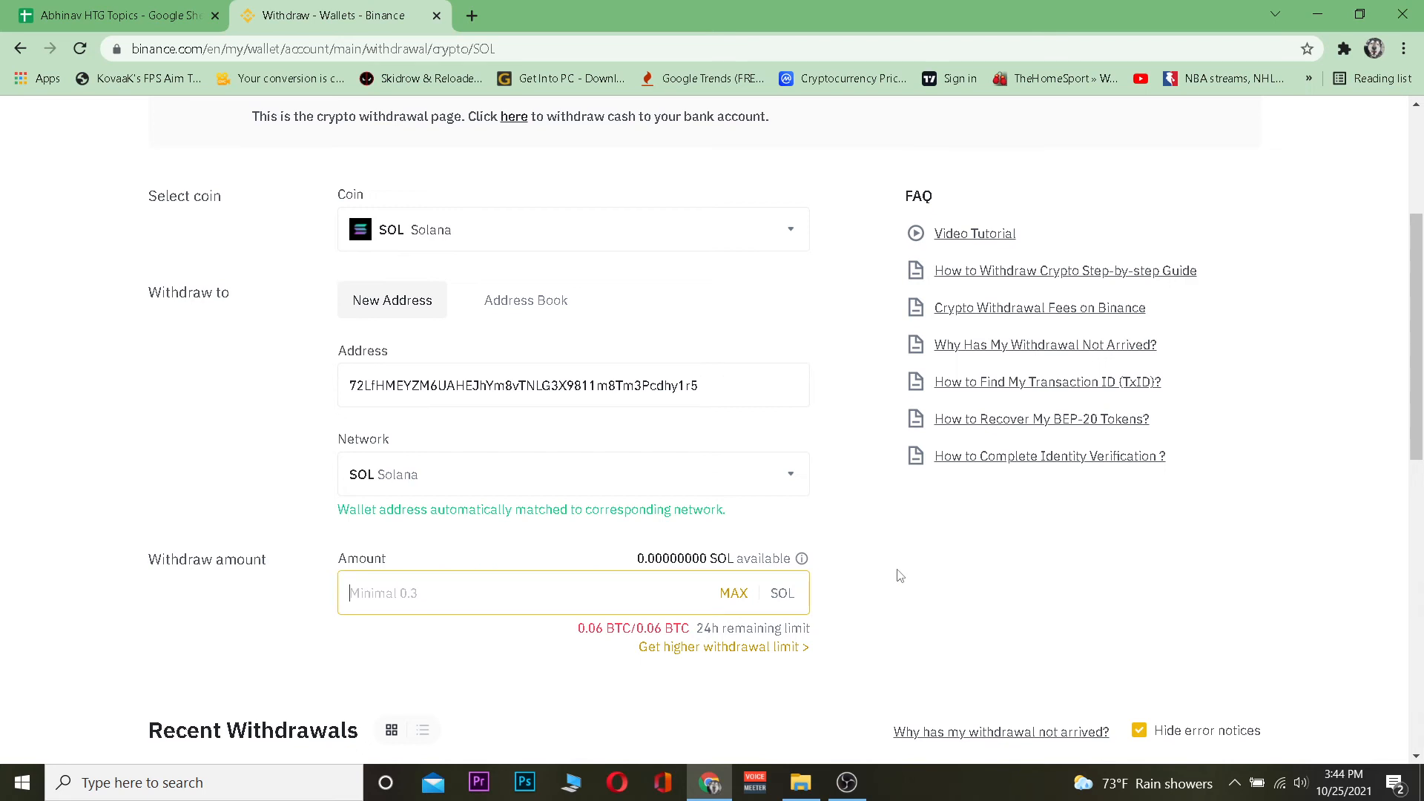
text(1)
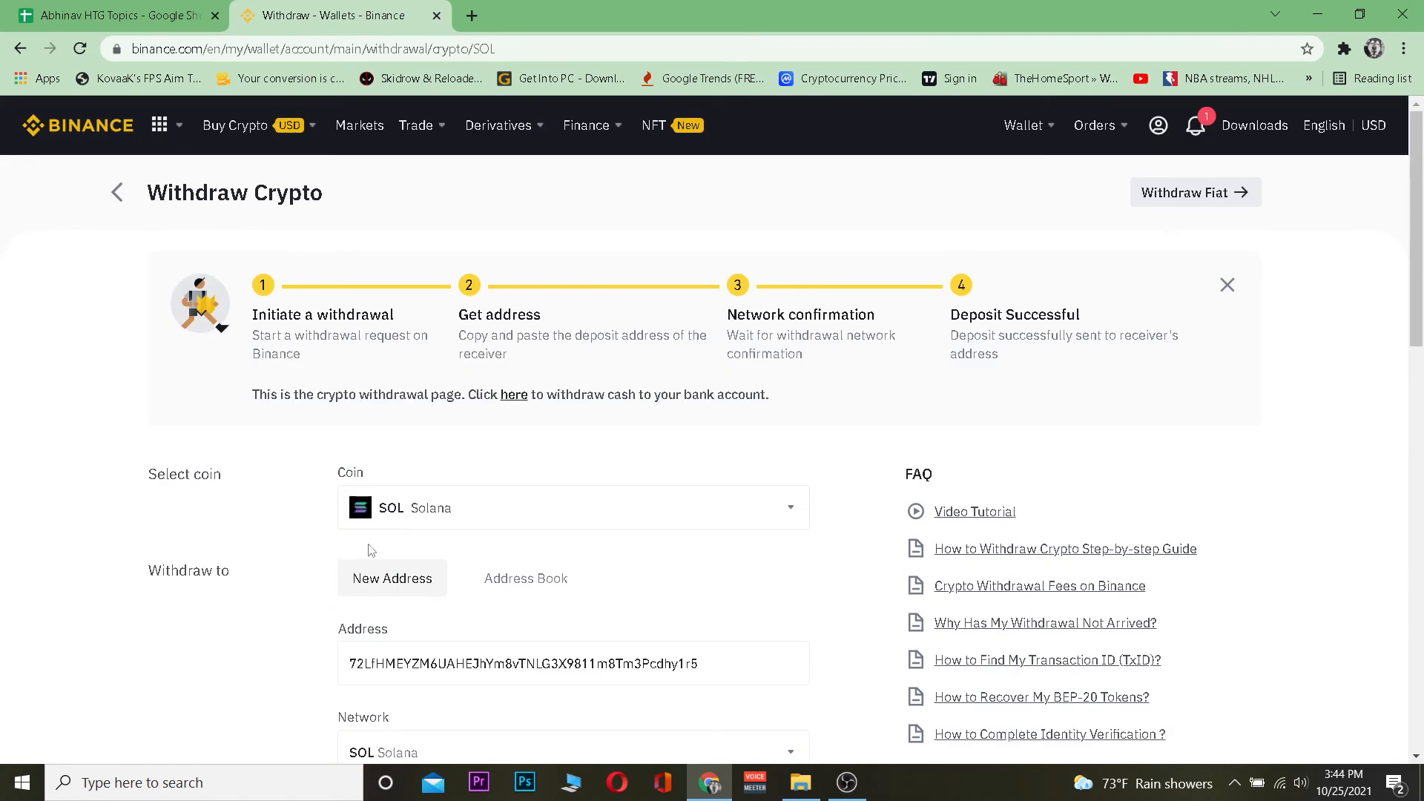
mouse_move(448, 441)
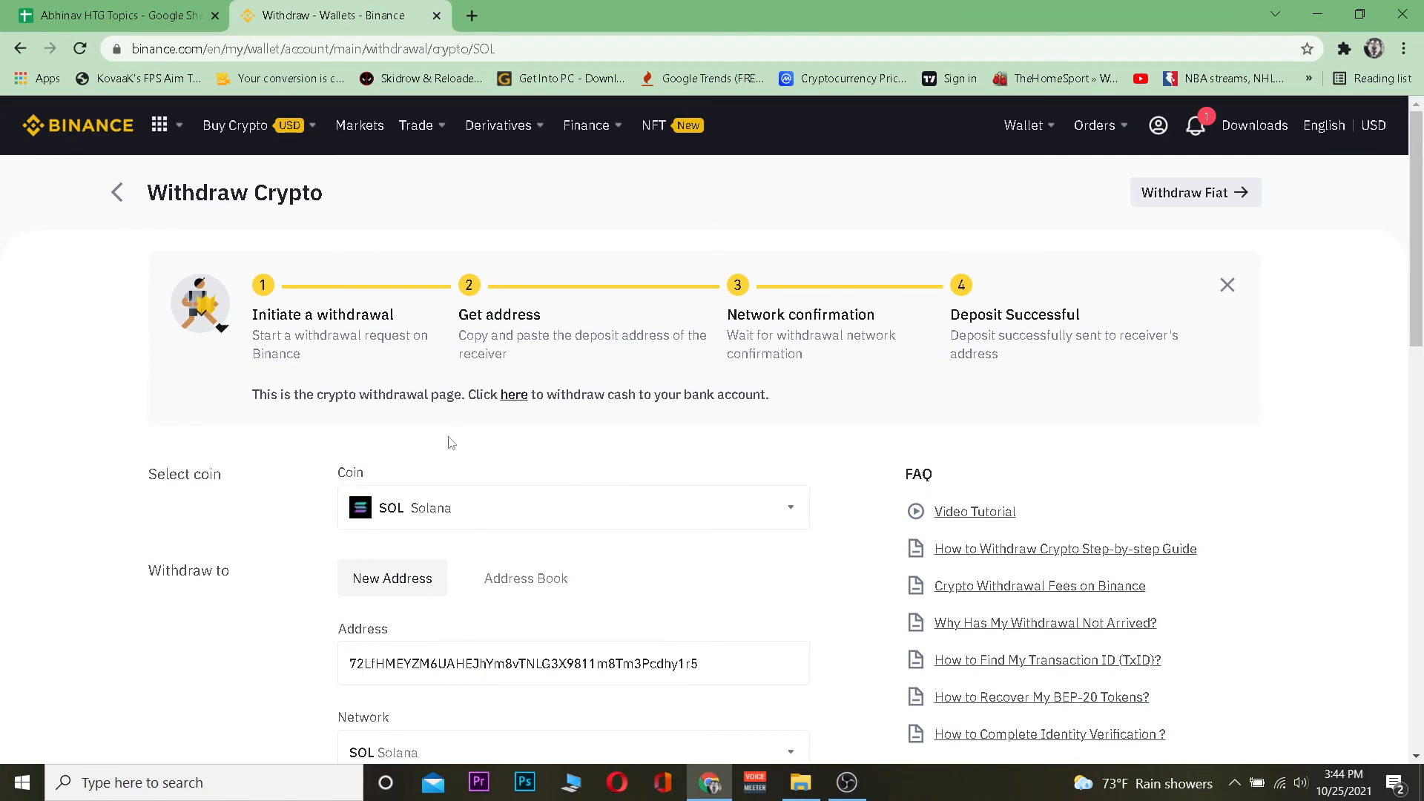